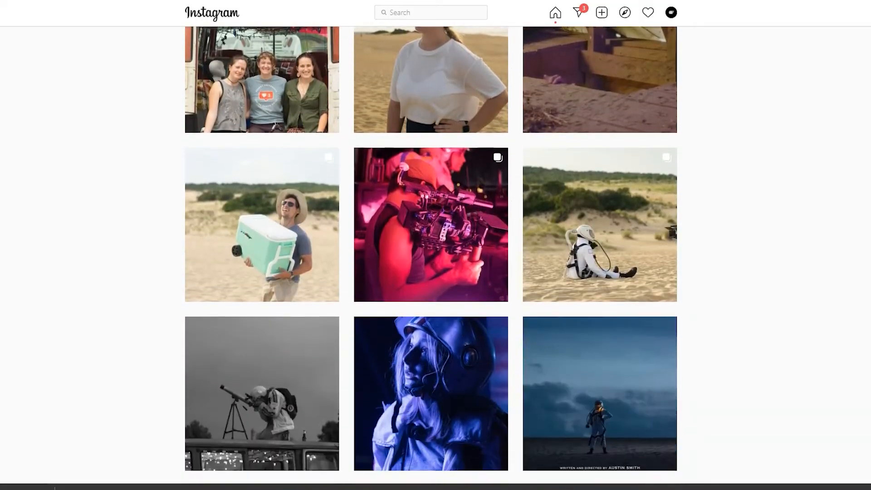
# Scrub the RunningTutorial timeline and settle on the one-second mark where the shots join
pyautogui.click(600, 393)
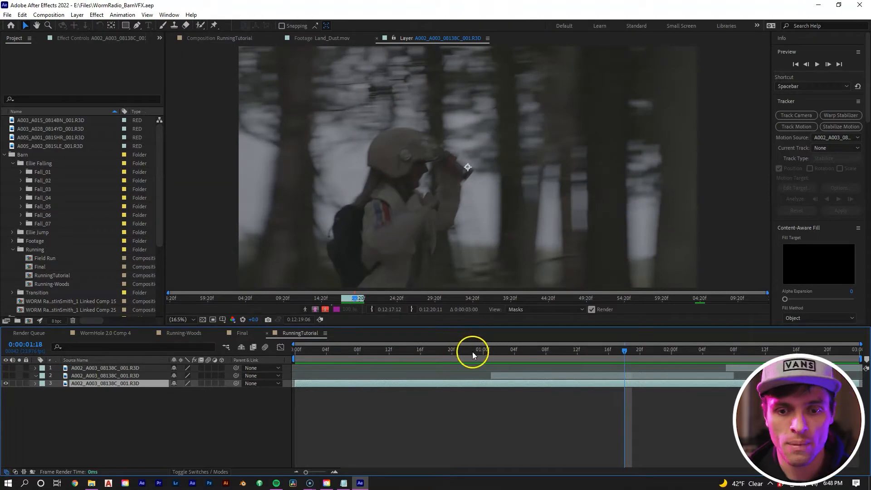
pyautogui.moveTo(472, 359); pyautogui.dragTo(388, 359)
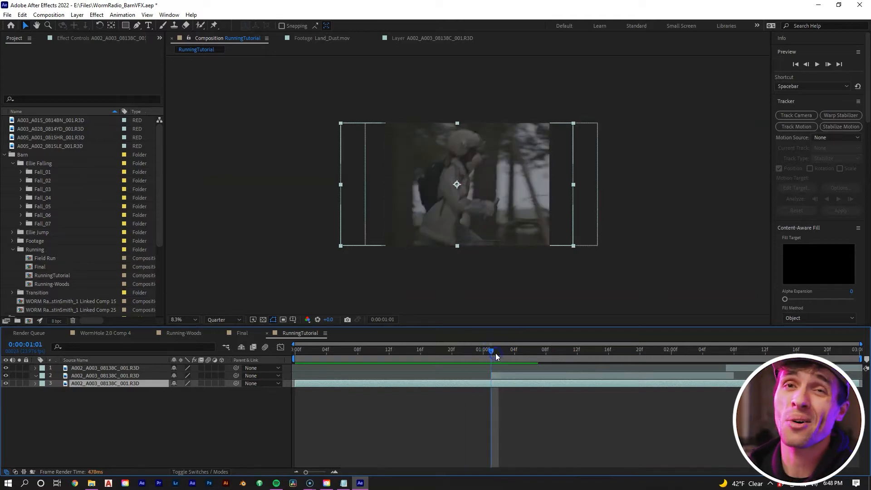
pyautogui.moveTo(494, 353)
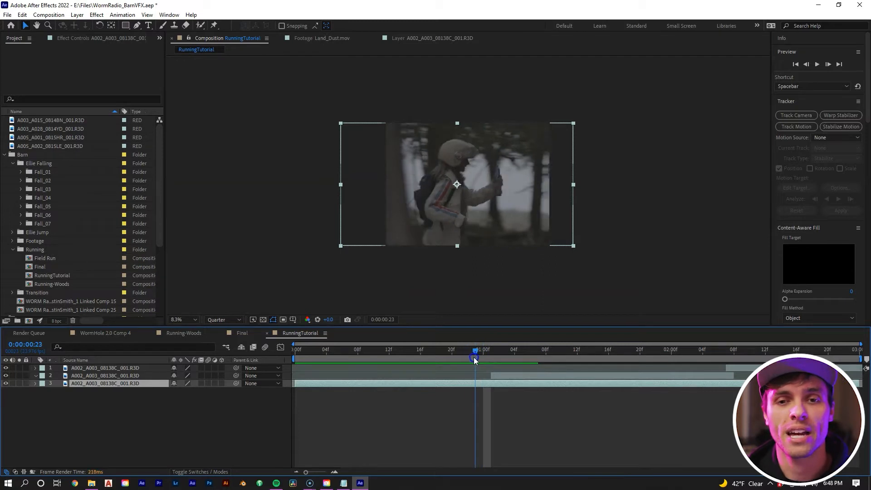
pyautogui.moveTo(475, 360); pyautogui.dragTo(481, 360)
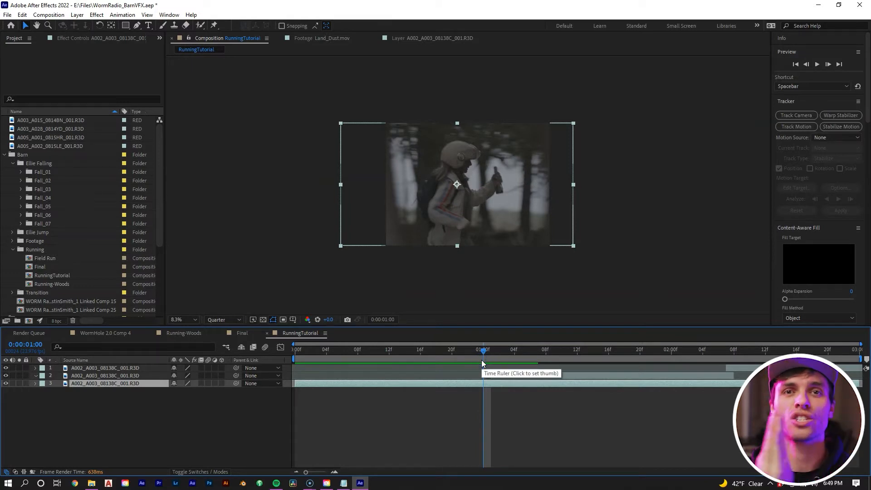
pyautogui.click(490, 349)
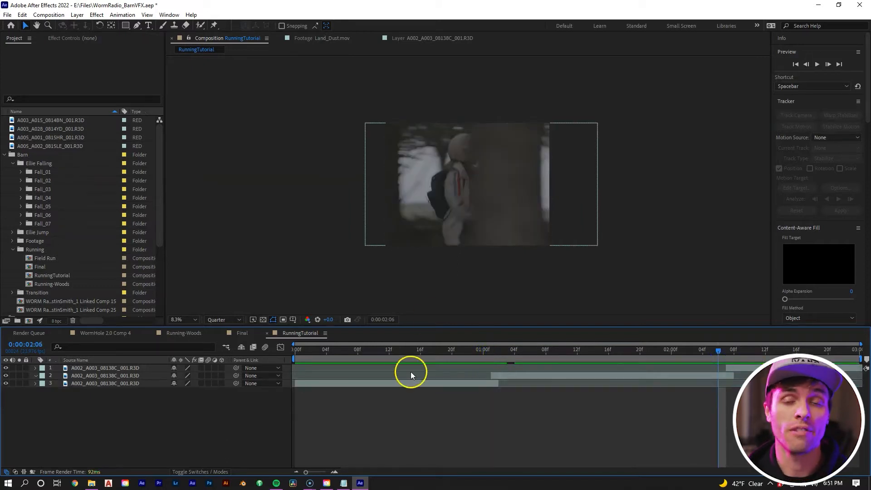
# Check the stitched shot around the two-second change where layer 3 ends after layer 2 begins
pyautogui.moveTo(411, 360); pyautogui.dragTo(720, 350)
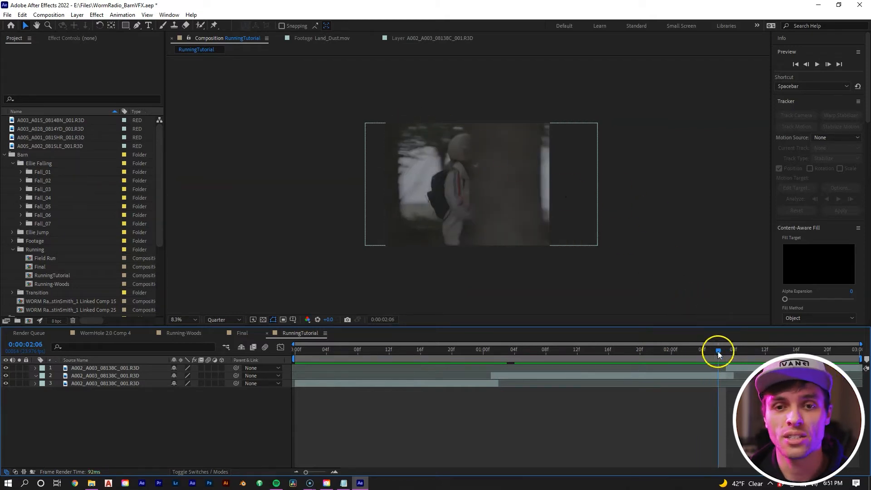
pyautogui.moveTo(718, 348); pyautogui.dragTo(756, 351)
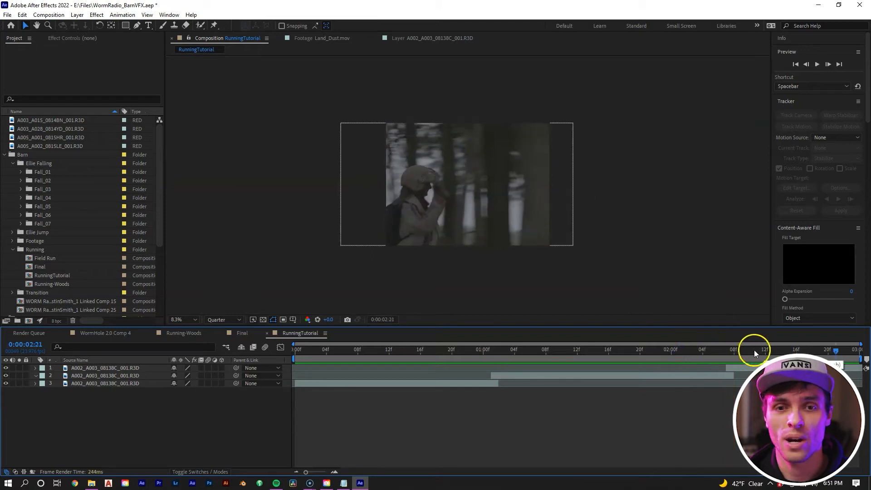
pyautogui.moveTo(756, 358); pyautogui.dragTo(671, 359)
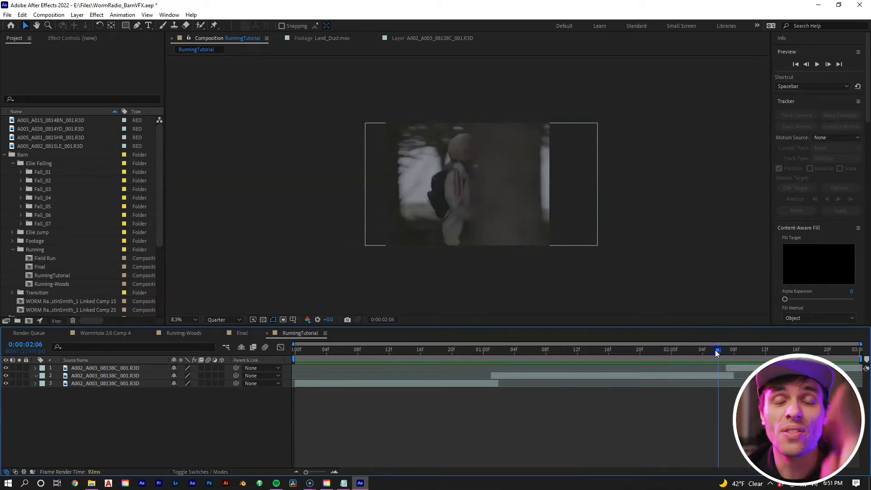
pyautogui.moveTo(717, 351); pyautogui.dragTo(687, 351)
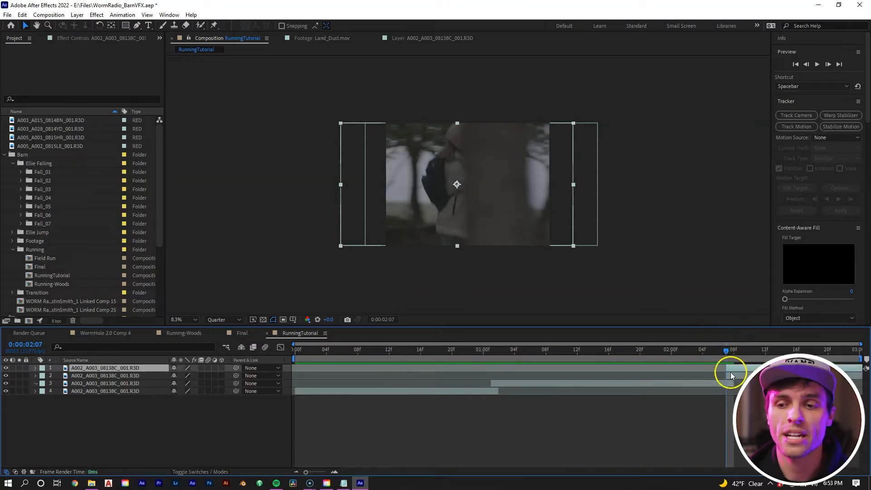
# Freeze a copy of the top clip on the tree-trunk frame near one second and mask it
pyautogui.rightClick(730, 374)
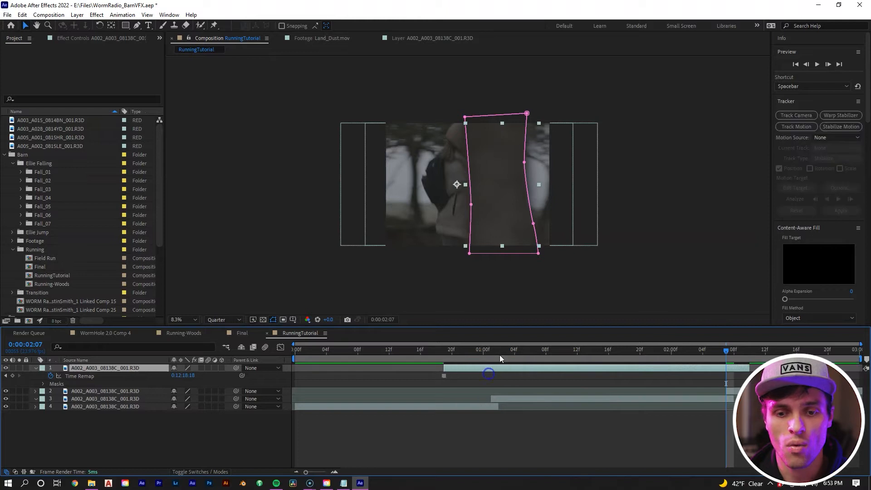
pyautogui.click(492, 351)
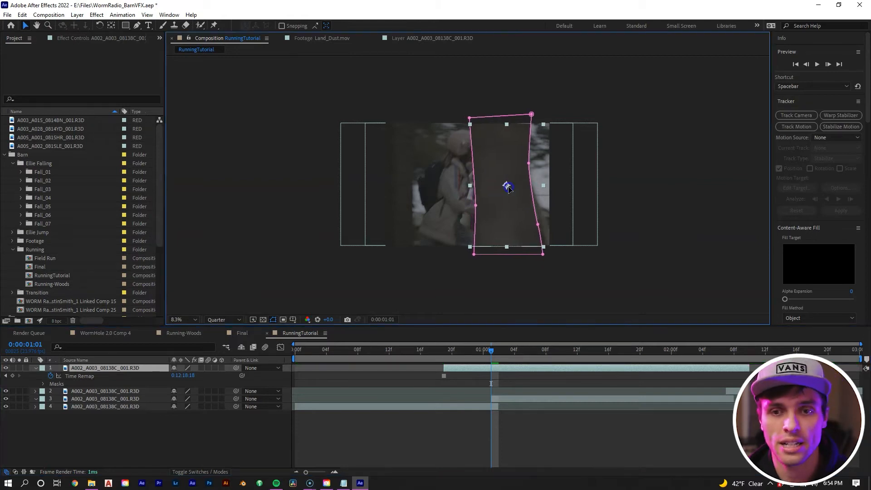
# Keyframe the tree cutout's Position from the right of frame to the middle-left over the shot change
pyautogui.moveTo(506, 185); pyautogui.dragTo(590, 183)
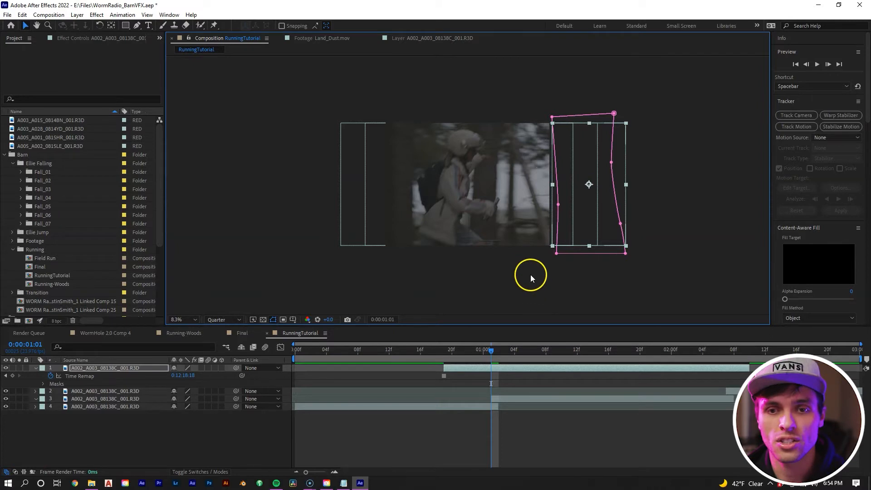
pyautogui.moveTo(491, 351); pyautogui.dragTo(475, 351)
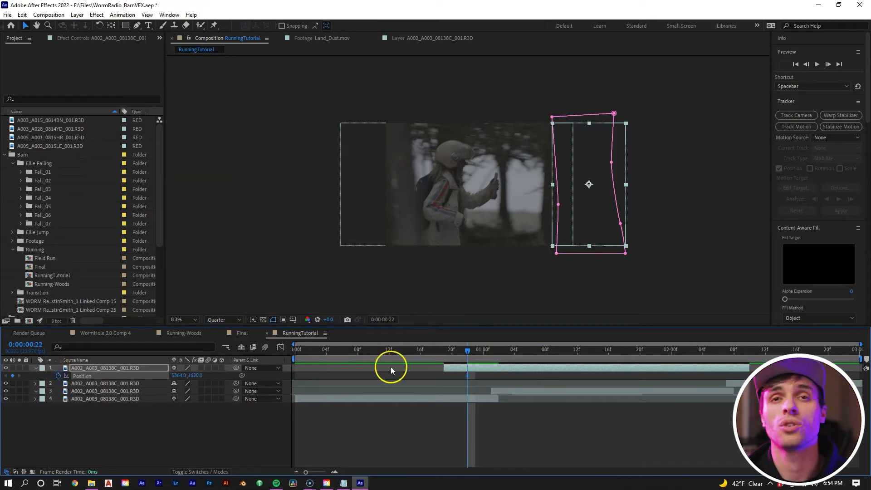
pyautogui.moveTo(396, 371)
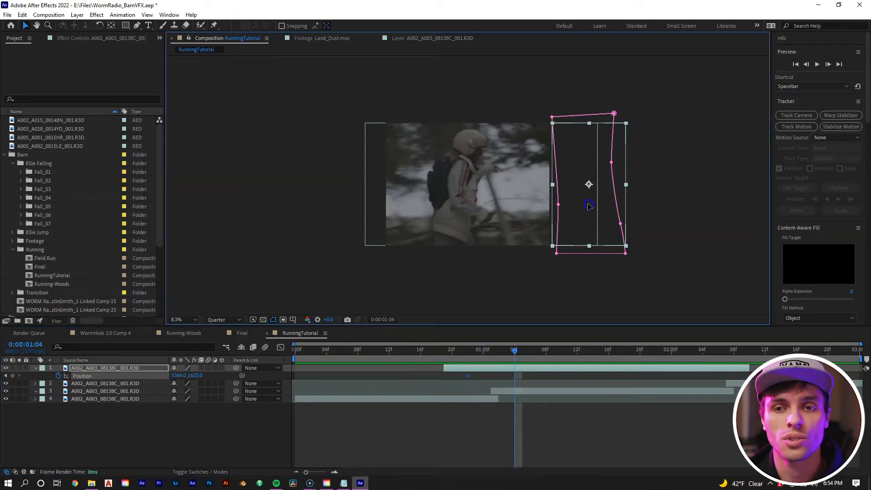
pyautogui.moveTo(589, 207); pyautogui.dragTo(395, 220)
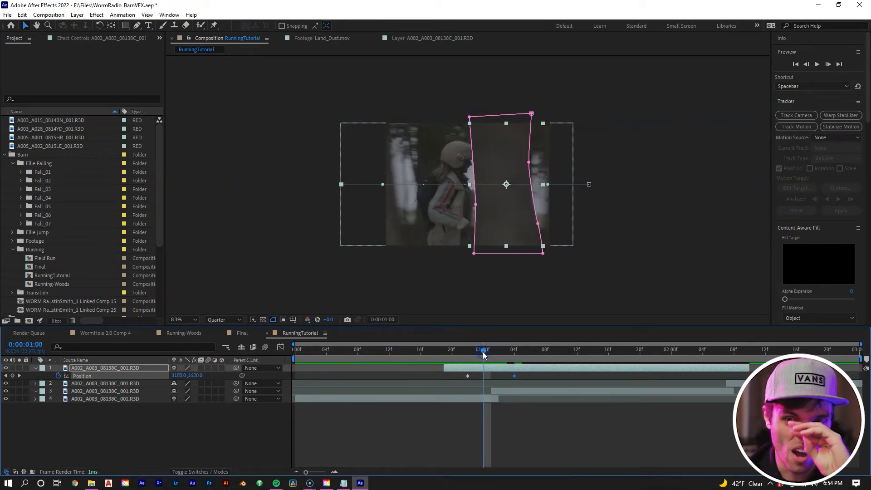
pyautogui.moveTo(484, 349)
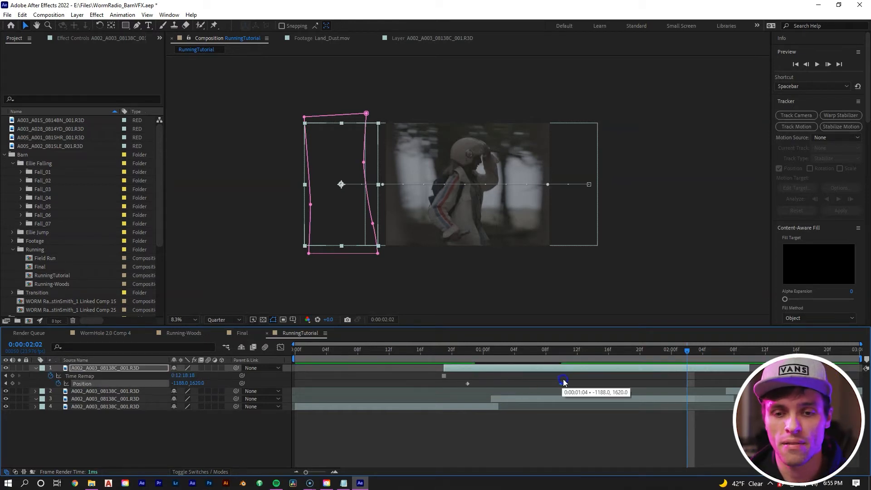
# Adjust the tree cutout's later keyframe and shift the layer's timing slightly earlier
pyautogui.click(451, 351)
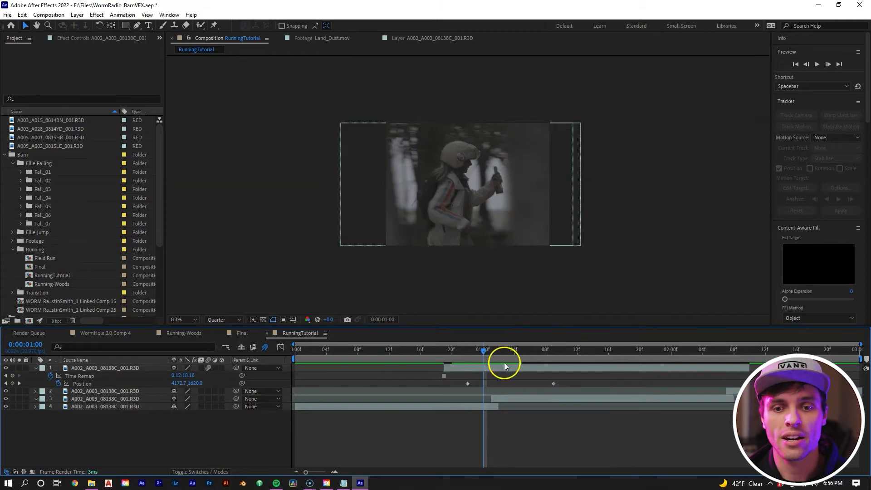
pyautogui.click(491, 356)
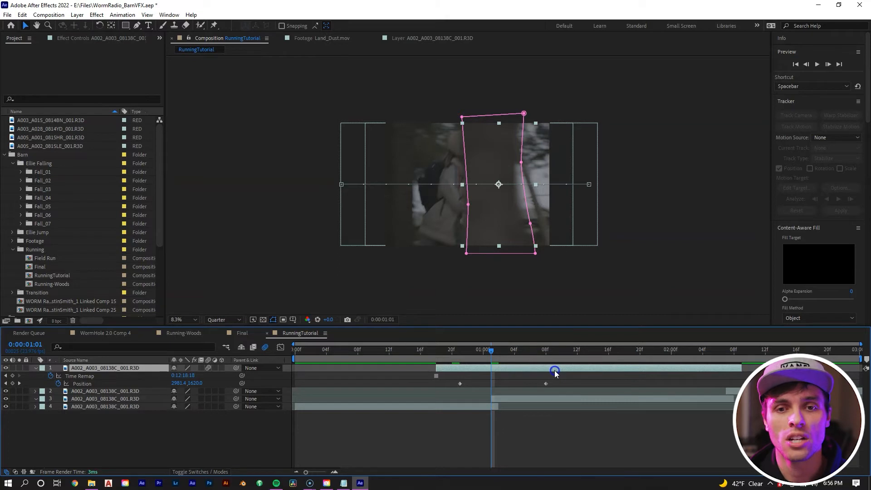
pyautogui.moveTo(555, 370); pyautogui.dragTo(542, 369)
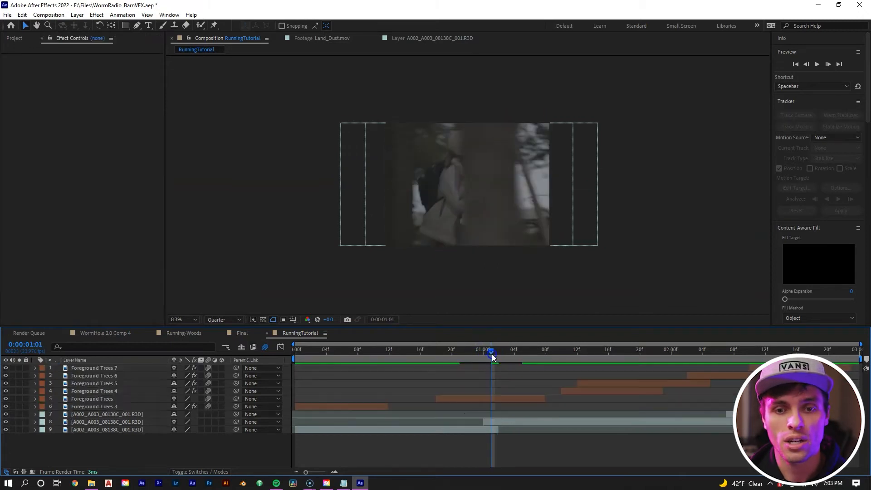
# At one second, reshape the subtracting mask on the middle clip so its edge hugs the tree
pyautogui.click(108, 423)
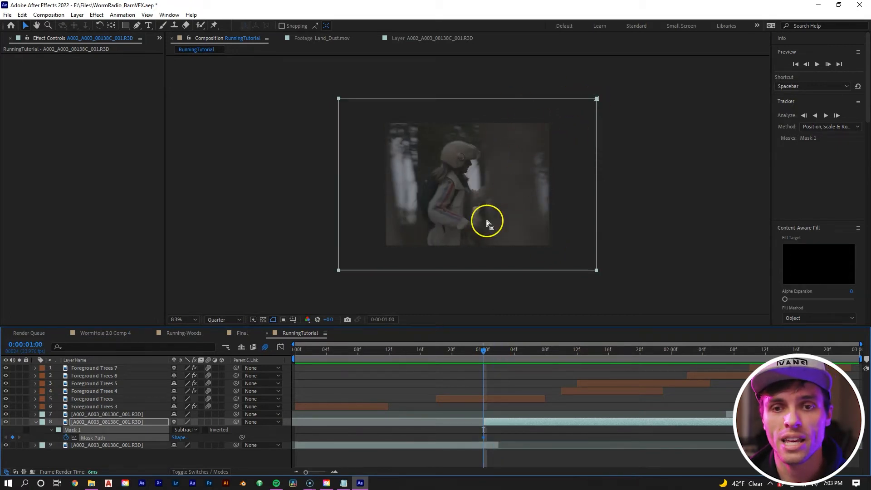
pyautogui.moveTo(488, 222); pyautogui.dragTo(596, 266)
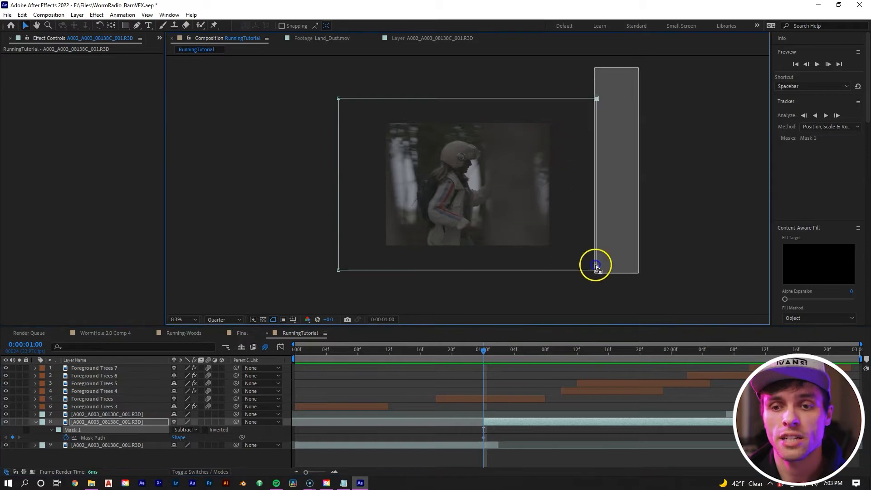
pyautogui.moveTo(596, 264); pyautogui.dragTo(524, 272)
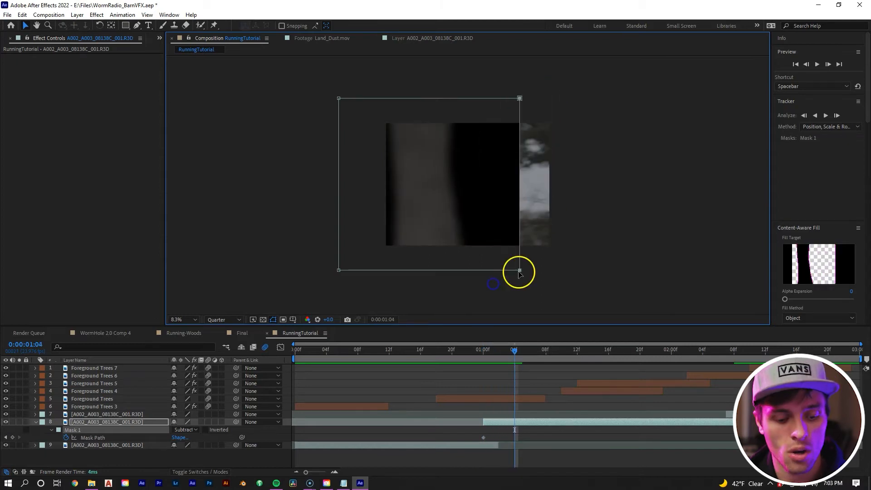
pyautogui.moveTo(520, 271); pyautogui.dragTo(427, 271)
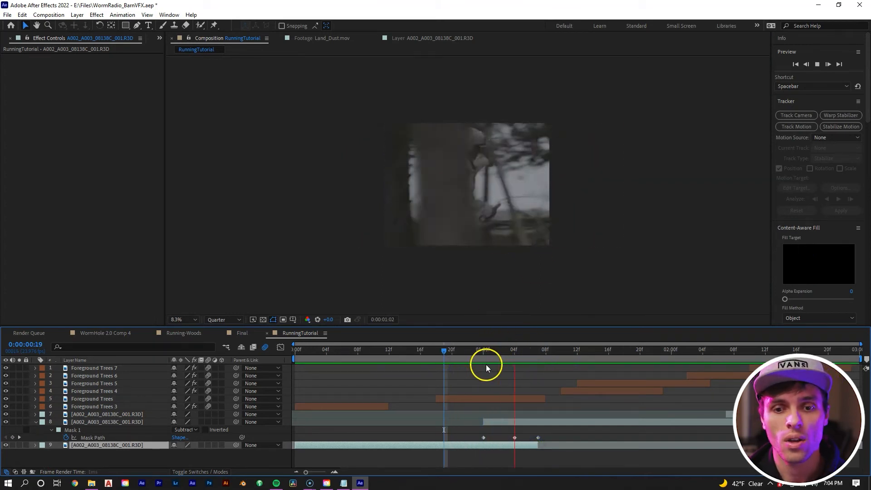
pyautogui.click(466, 350)
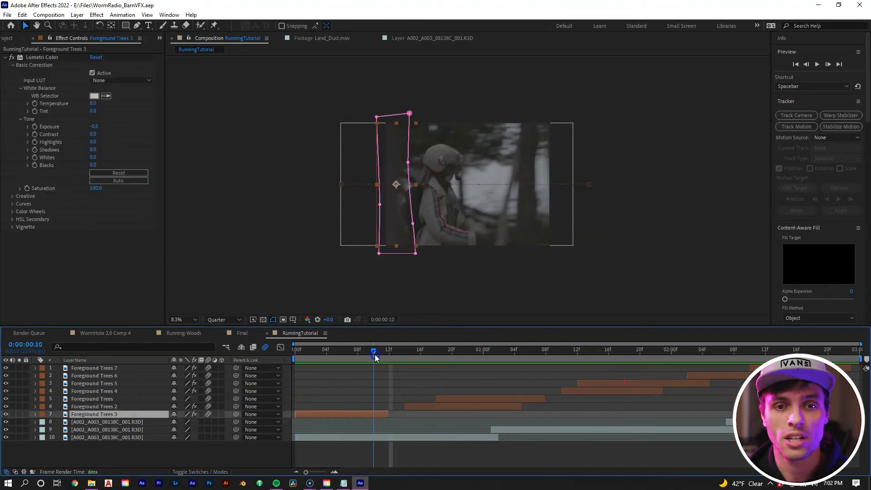
# Move to a later frame and bring up the layer options to precompose everything
pyautogui.moveTo(373, 355); pyautogui.dragTo(398, 355)
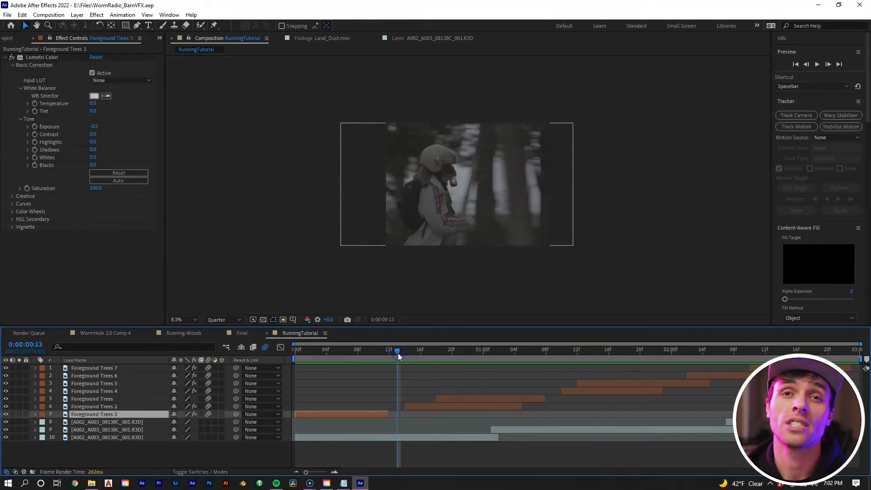
pyautogui.moveTo(397, 357)
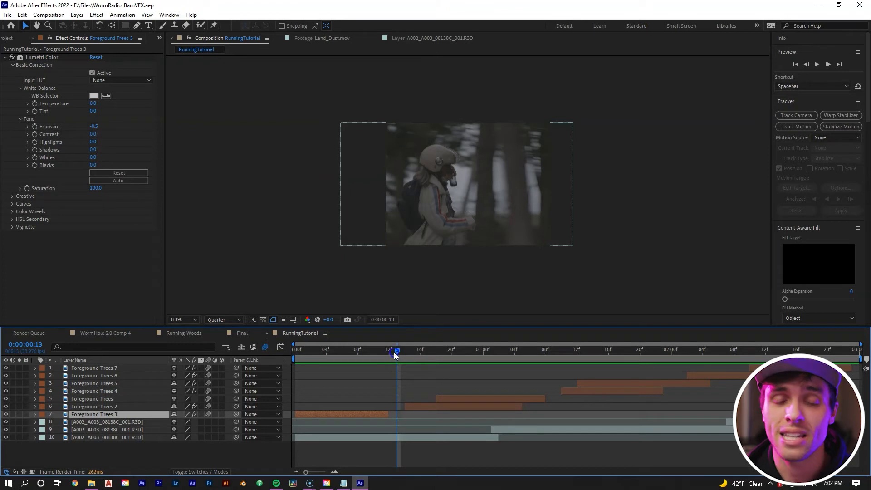
pyautogui.rightClick(519, 433)
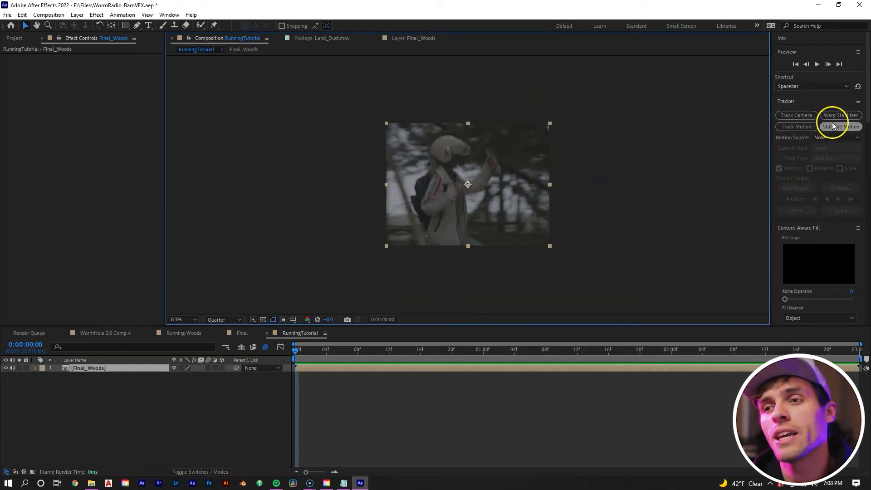
pyautogui.moveTo(202, 18)
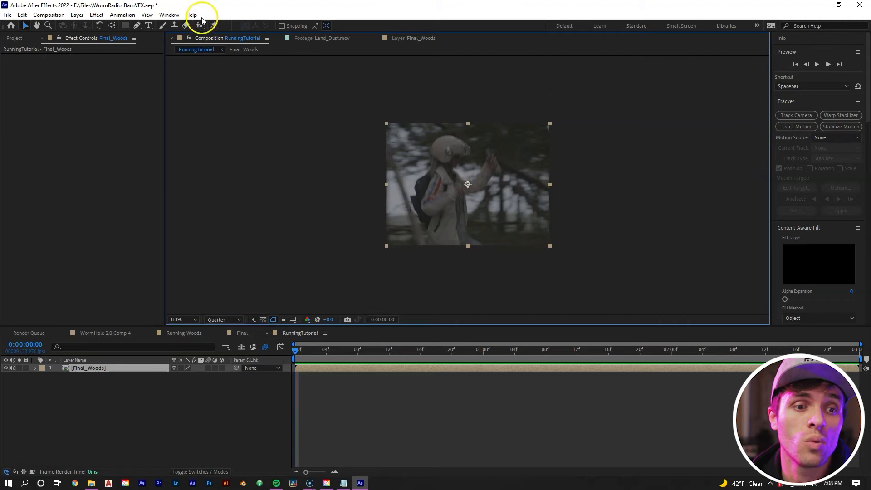
# Precompose all the tree and footage layers into Final_Woods
pyautogui.click(169, 15)
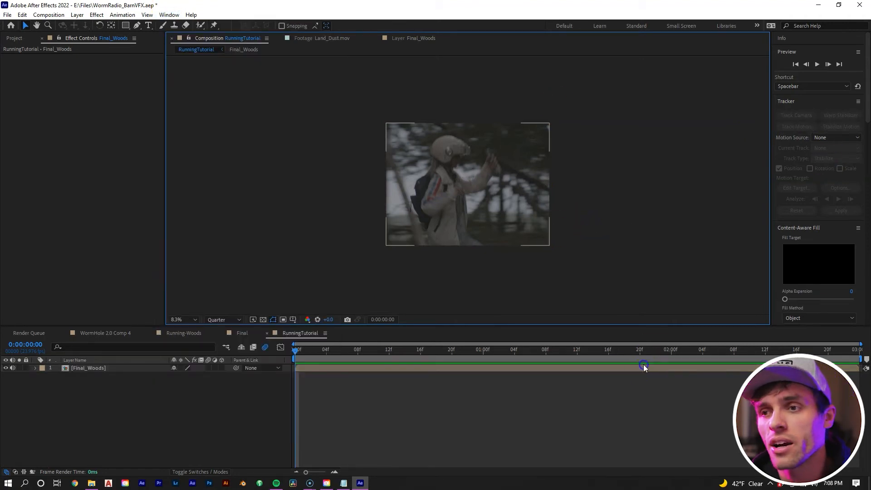
# Start Stabilize Motion on Final_Woods and fit Track Point 1 around the actor's face
pyautogui.click(841, 127)
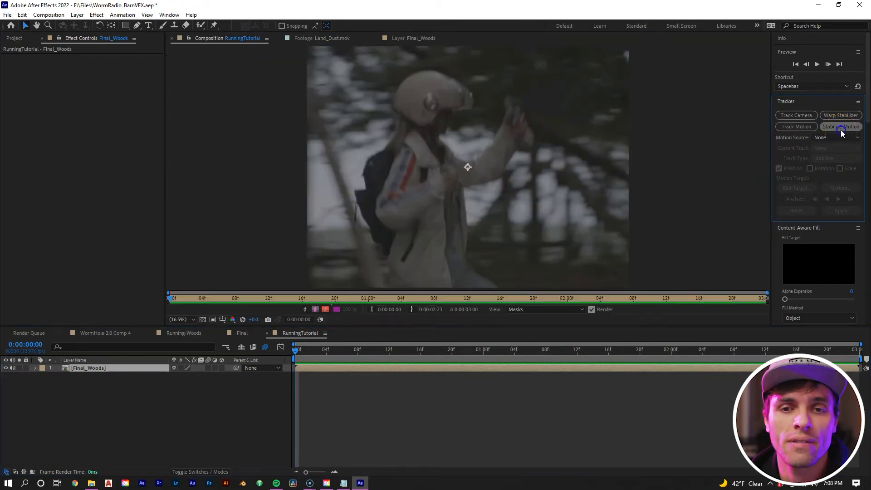
pyautogui.click(840, 126)
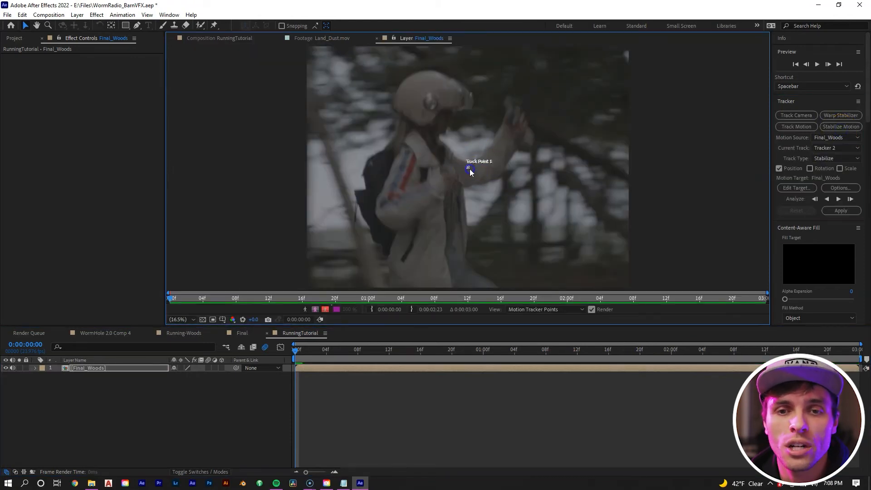
pyautogui.click(468, 168)
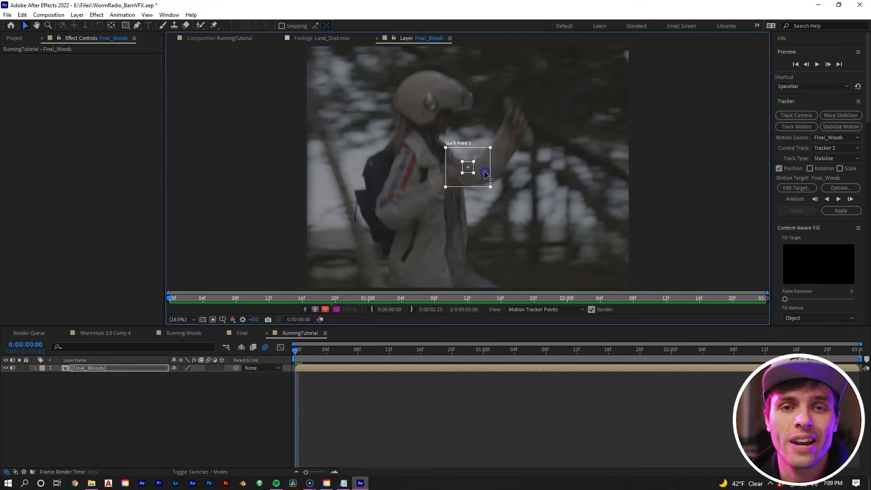
pyautogui.moveTo(485, 174); pyautogui.dragTo(451, 115)
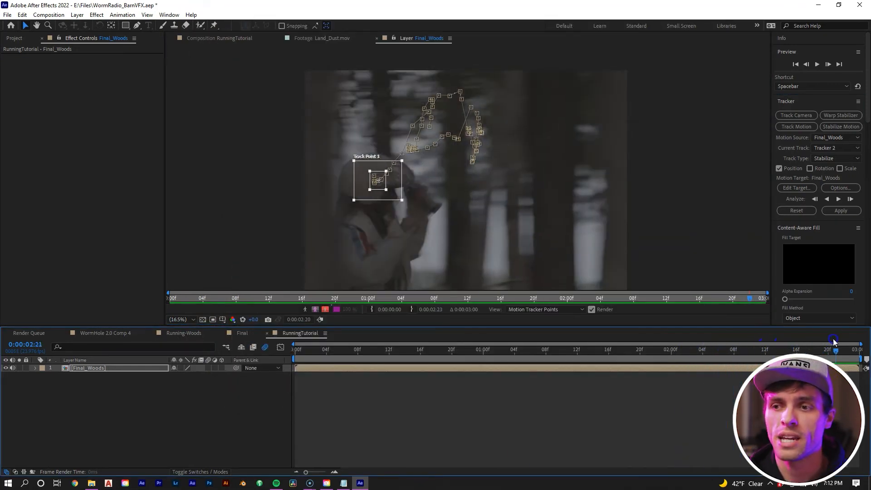
# Apply the face track to Final_Woods in X and Y, creating stabilized Position keyframes
pyautogui.click(840, 209)
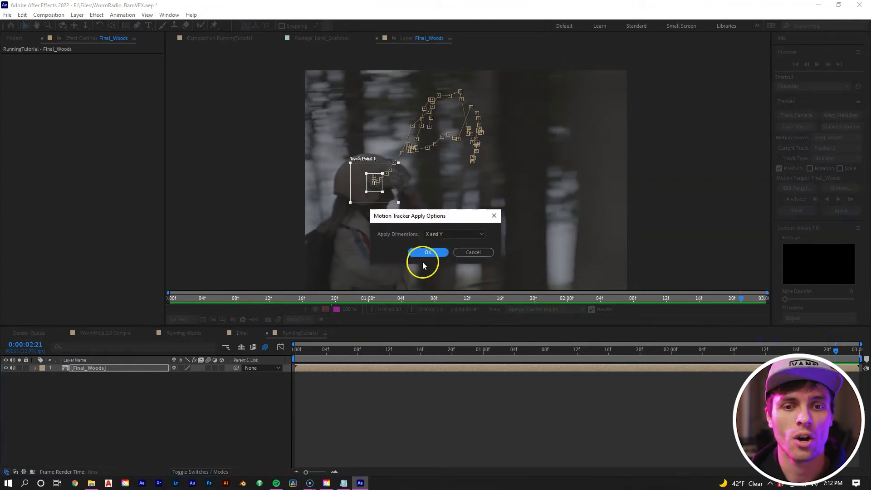
pyautogui.click(428, 252)
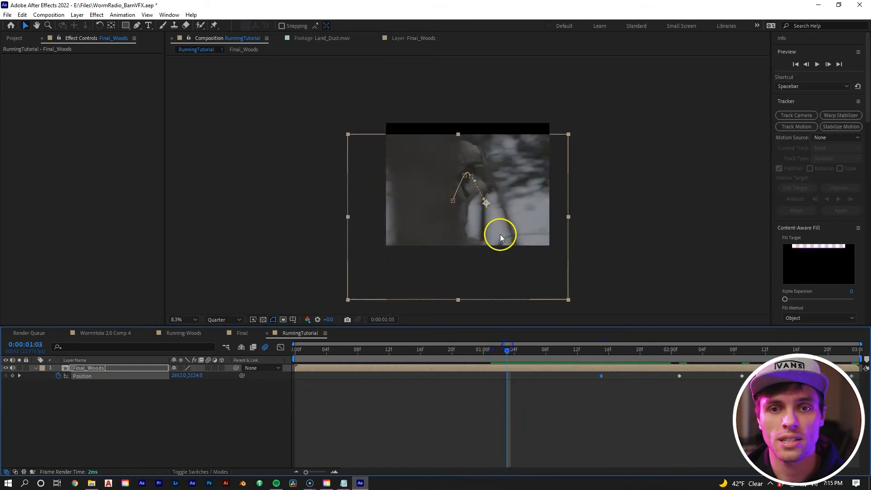
# Step through the stabilized shot to see how much empty frame shows around Final_Woods
pyautogui.moveTo(500, 236); pyautogui.dragTo(500, 214)
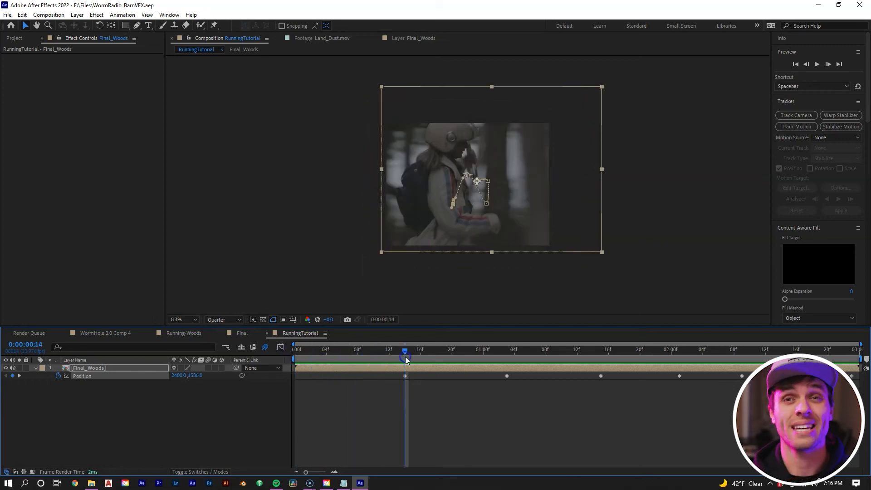
pyautogui.moveTo(405, 360)
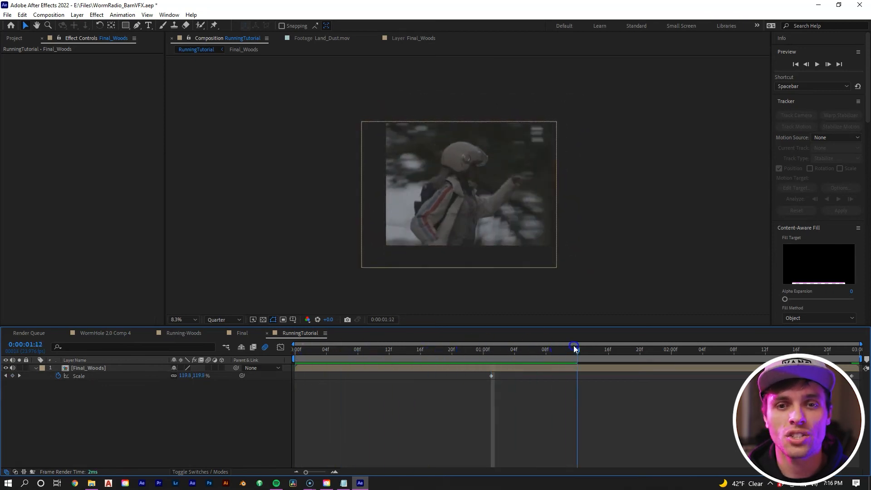
# Scrub back to an earlier frame and bring up the layer's effect options for Final_Woods
pyautogui.moveTo(576, 348); pyautogui.dragTo(632, 348)
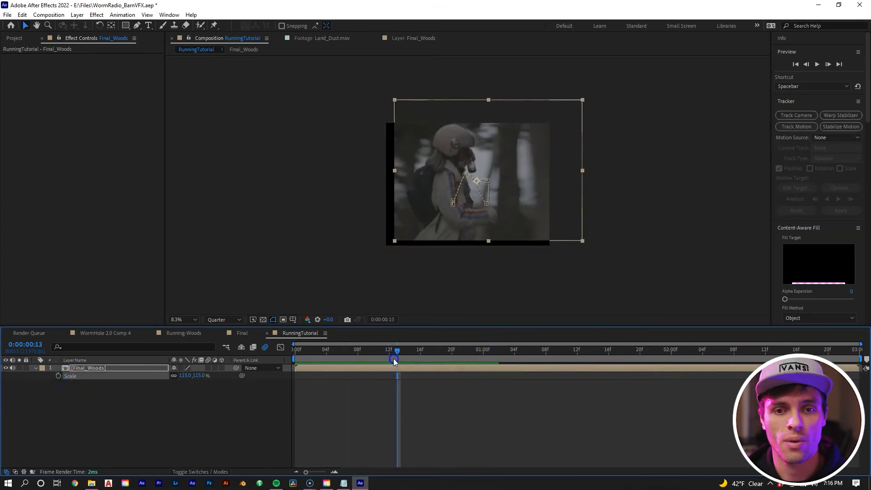
pyautogui.rightClick(490, 171)
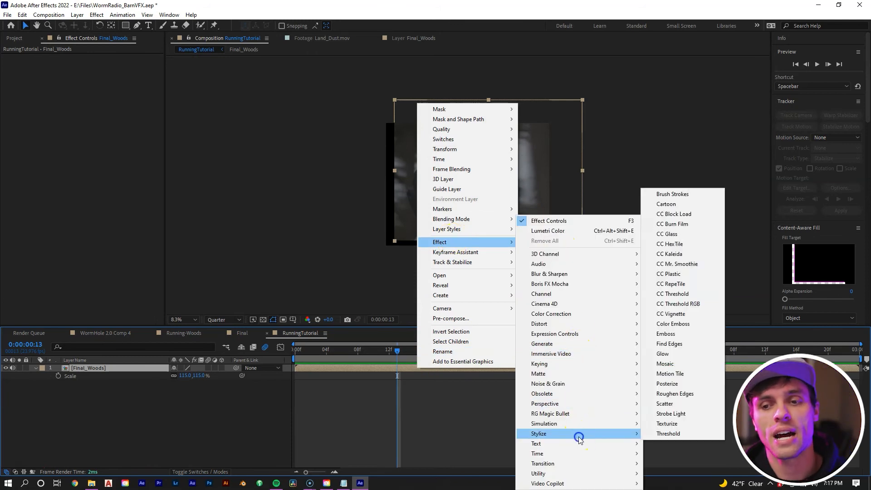
pyautogui.moveTo(679, 289)
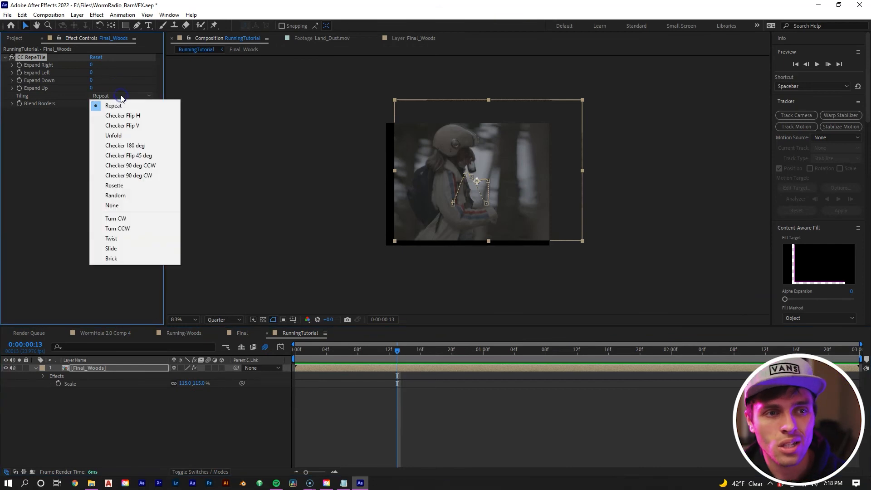
pyautogui.moveTo(133, 138)
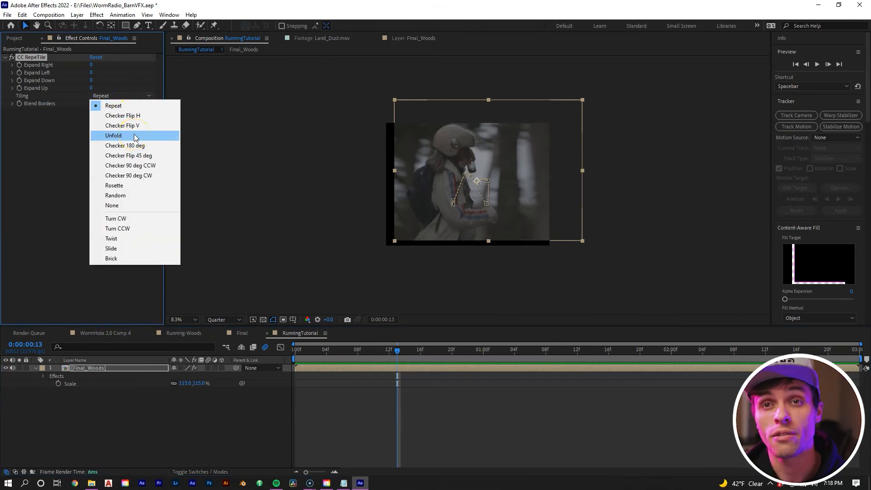
# Set CC RepeTile tiling to Unfold and expand the edges to fill the frame
pyautogui.click(112, 135)
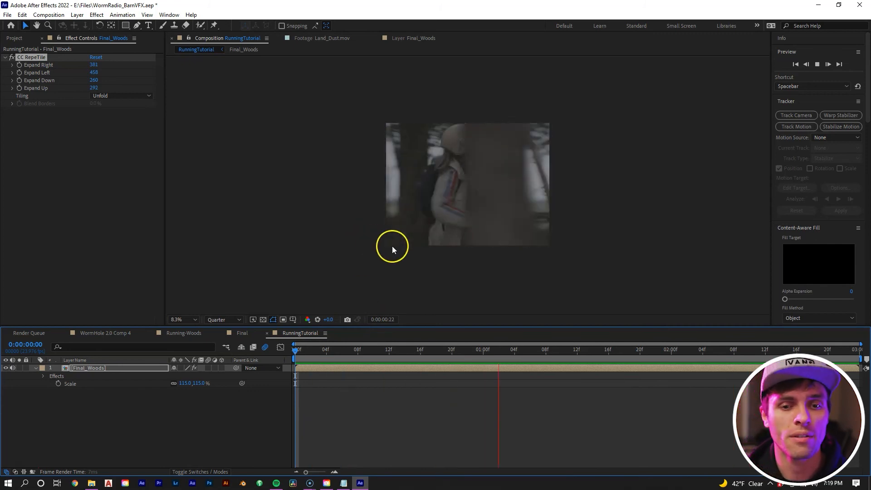
pyautogui.click(421, 350)
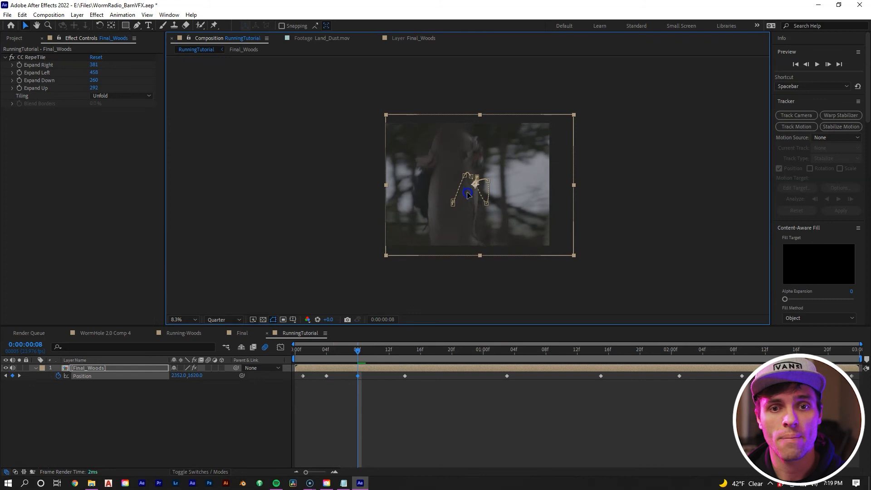
pyautogui.moveTo(358, 353); pyautogui.dragTo(295, 353)
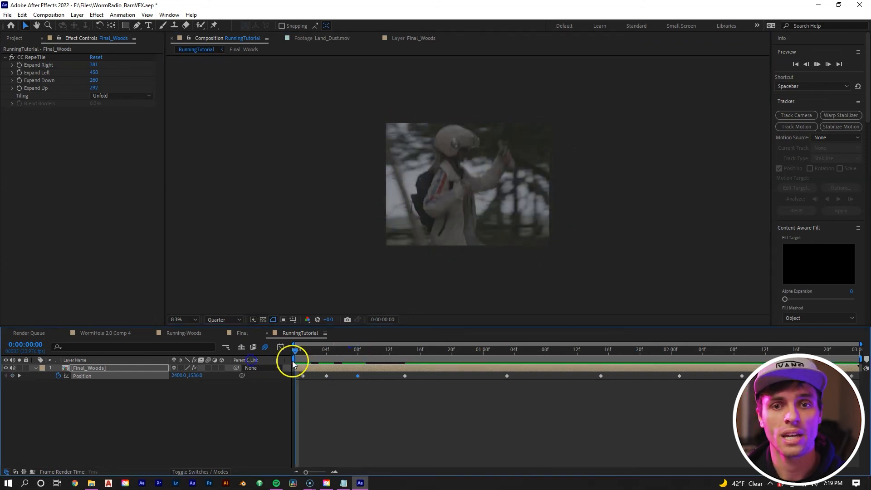